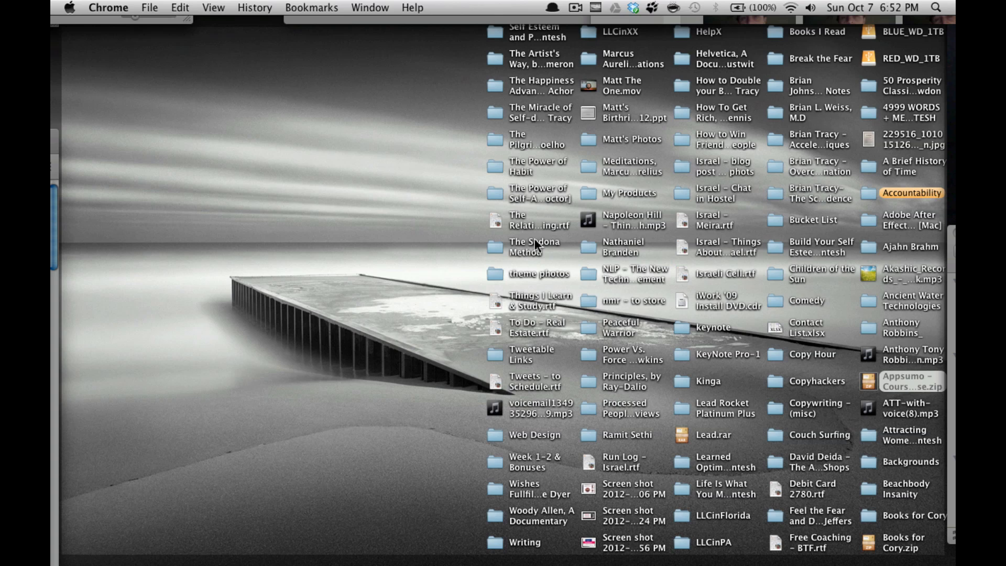
- Open System Preferences showing all preference panes
{"action": "left_click", "coordinate": [936, 8]}
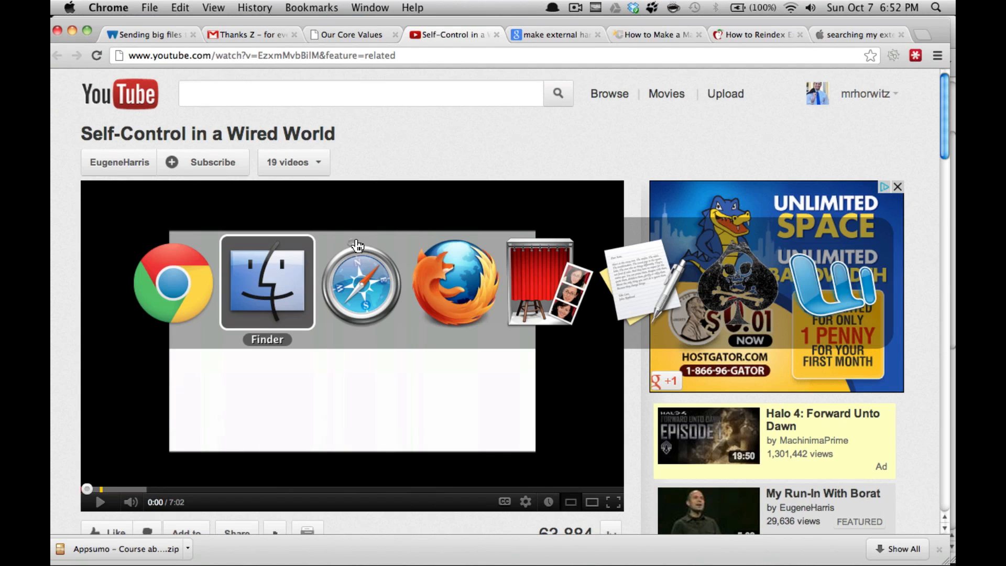
{"action": "left_click", "coordinate": [266, 283]}
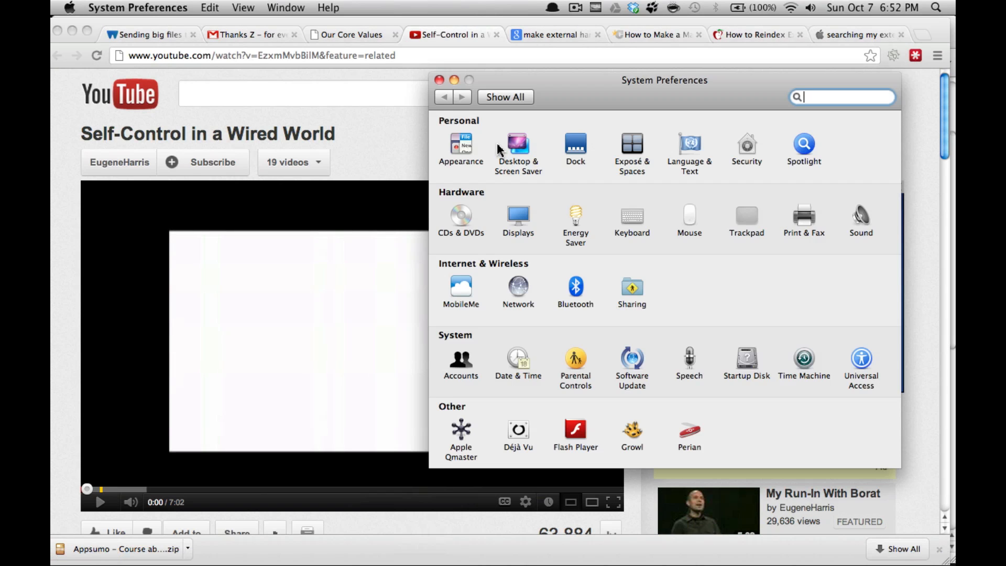
- Show Spotlight's Privacy list of excluded locations, holding only Roxio Converted Items
{"action": "left_click", "coordinate": [803, 144]}
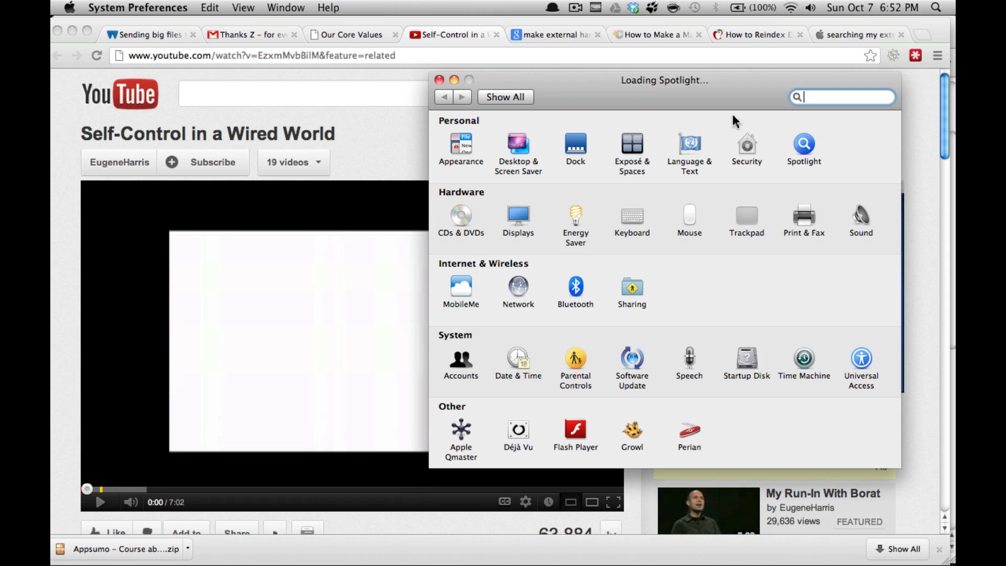
{"action": "left_click", "coordinate": [804, 143]}
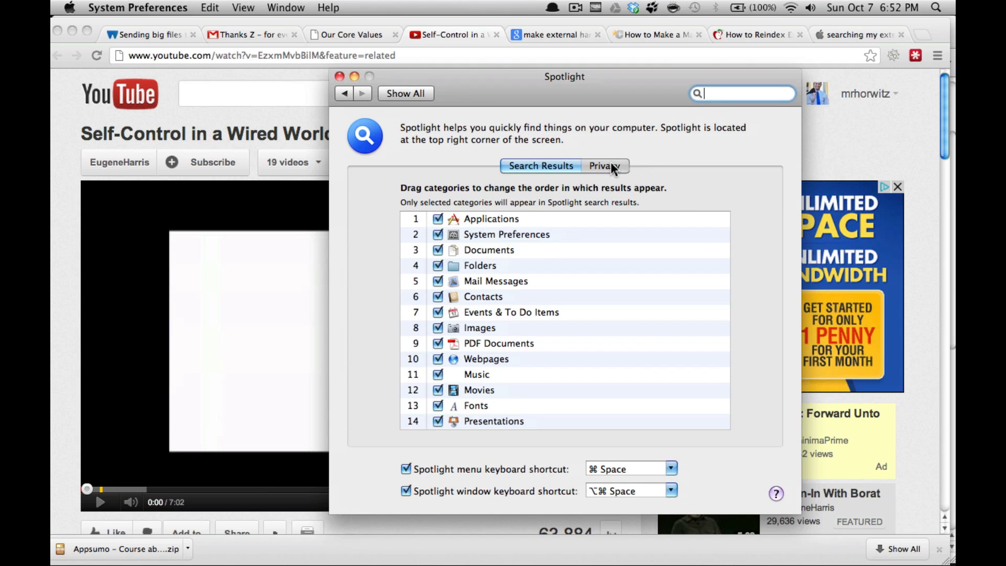
{"action": "left_click", "coordinate": [603, 166]}
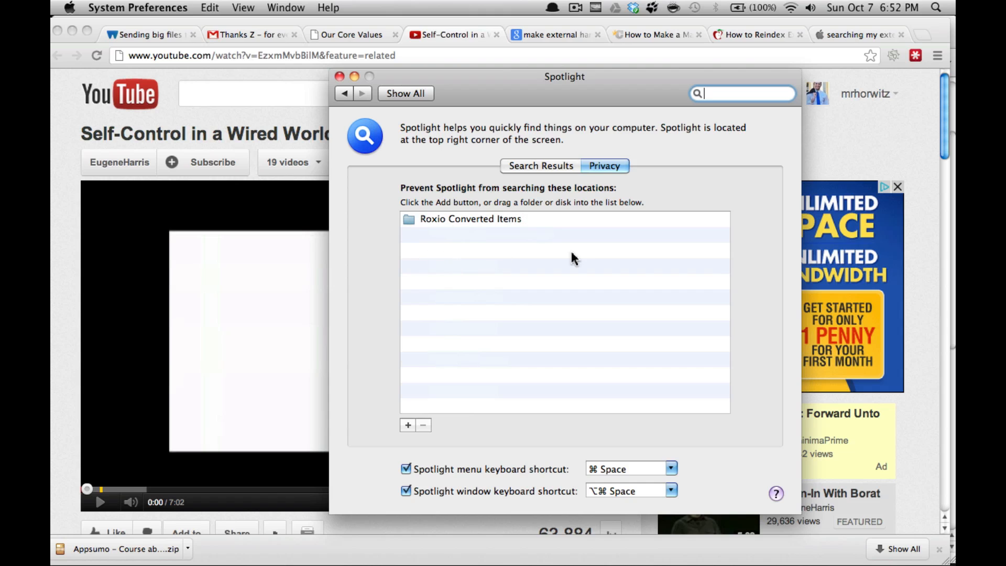
- Add the BLUE_WD_1TB drive to Spotlight's excluded locations
{"action": "left_click", "coordinate": [407, 425]}
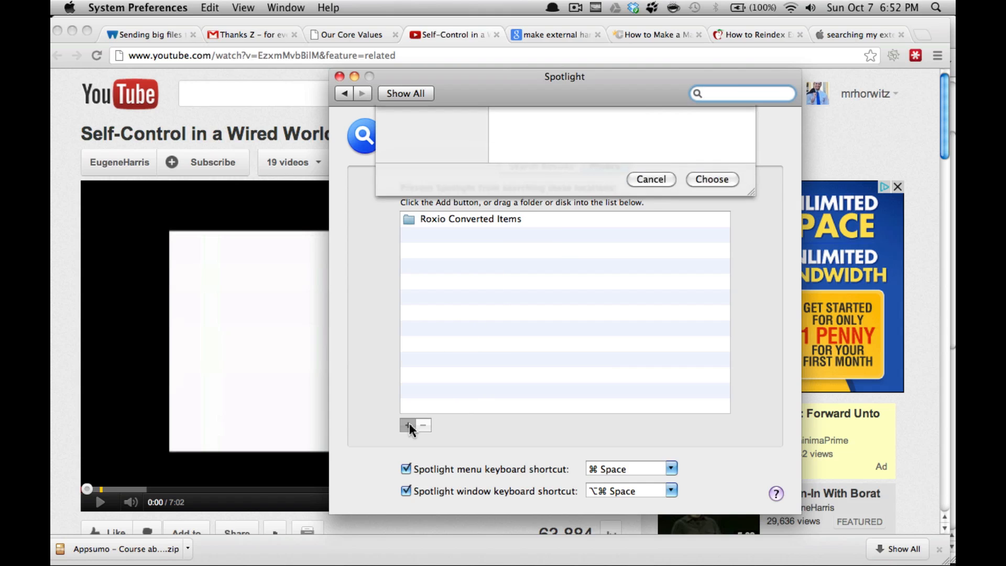
{"action": "left_click", "coordinate": [409, 425]}
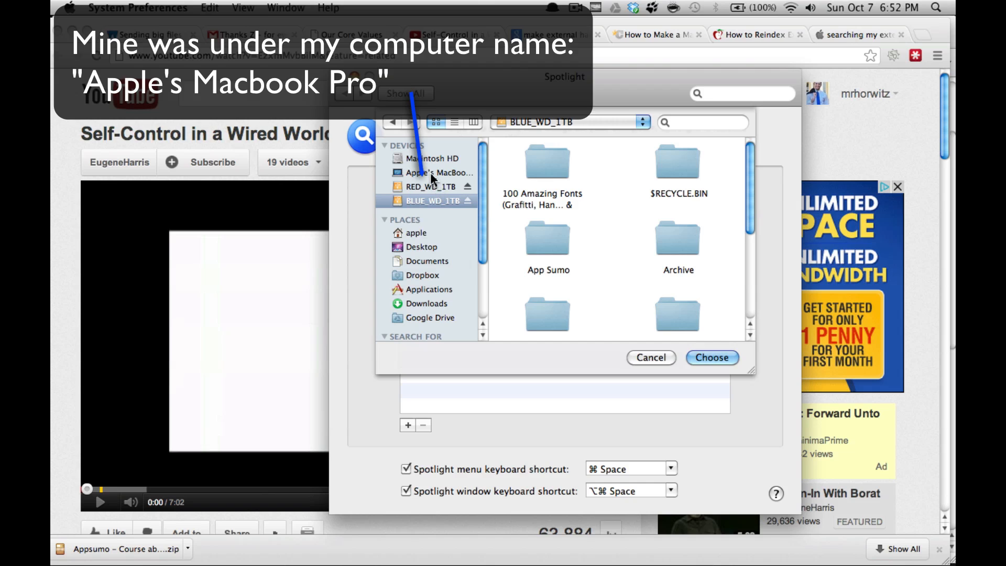
{"action": "left_click", "coordinate": [437, 172]}
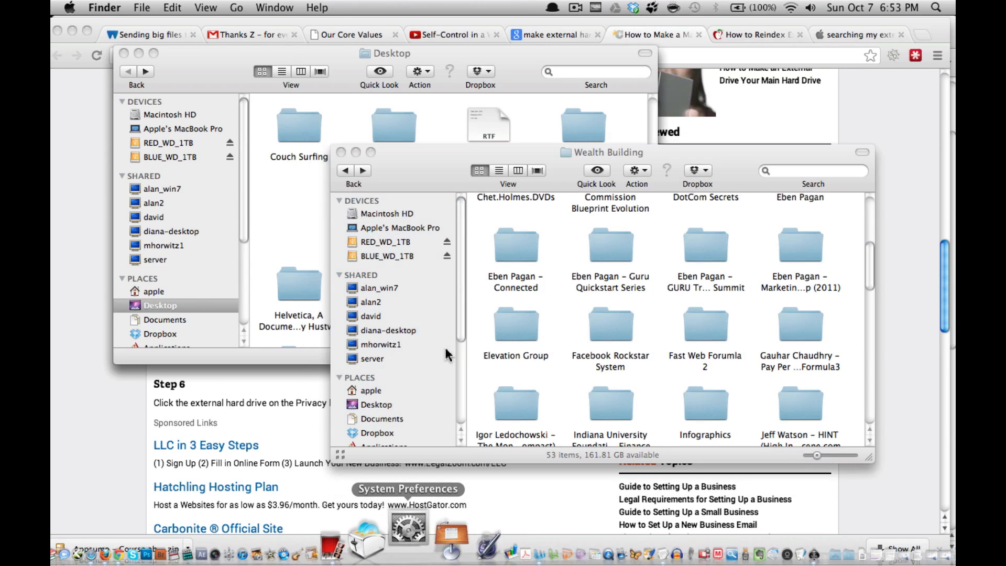
- Return to System Preferences and remove BLUE_WD_1TB from the Privacy list
{"action": "left_click", "coordinate": [409, 528]}
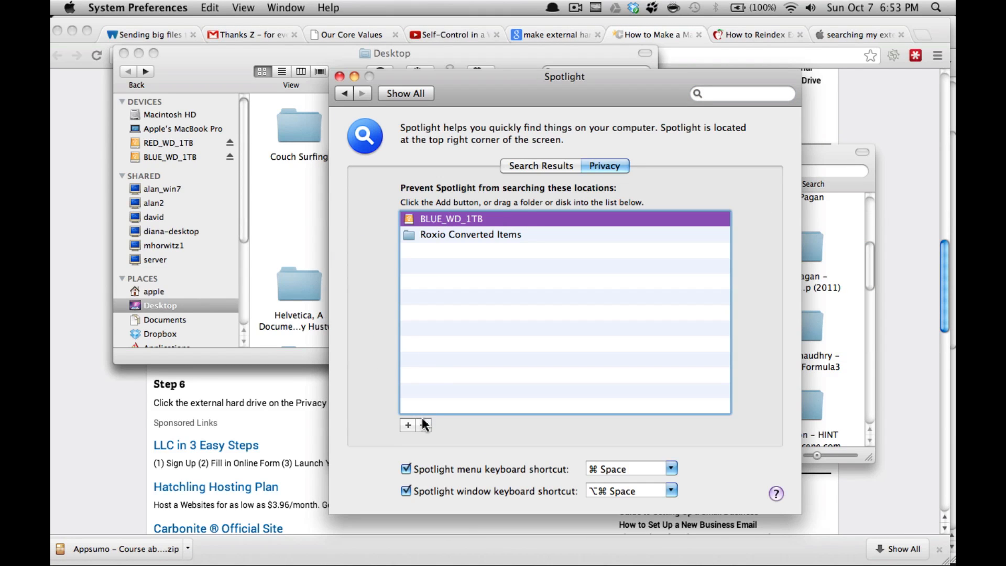
{"action": "left_click", "coordinate": [422, 426]}
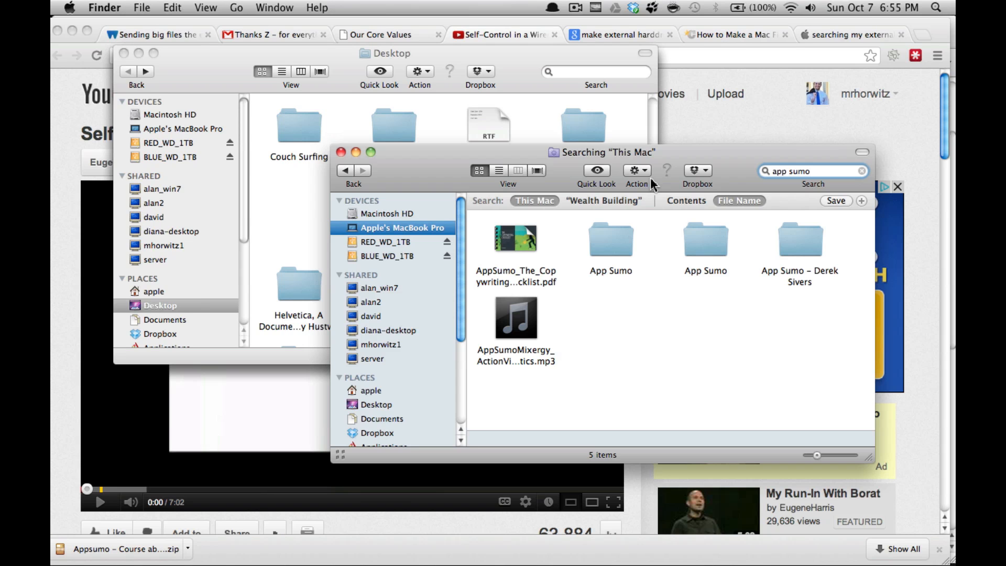
{"action": "mouse_move", "coordinate": [636, 170]}
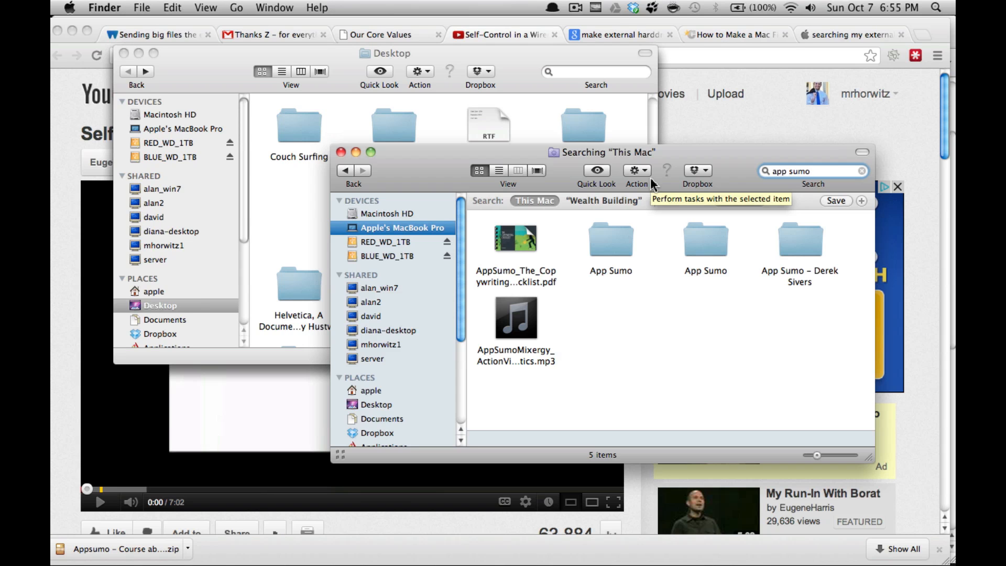
- Check the Spotlight menu for the Indexing BLUE_WD_1TB progress bar
{"action": "left_click", "coordinate": [935, 7]}
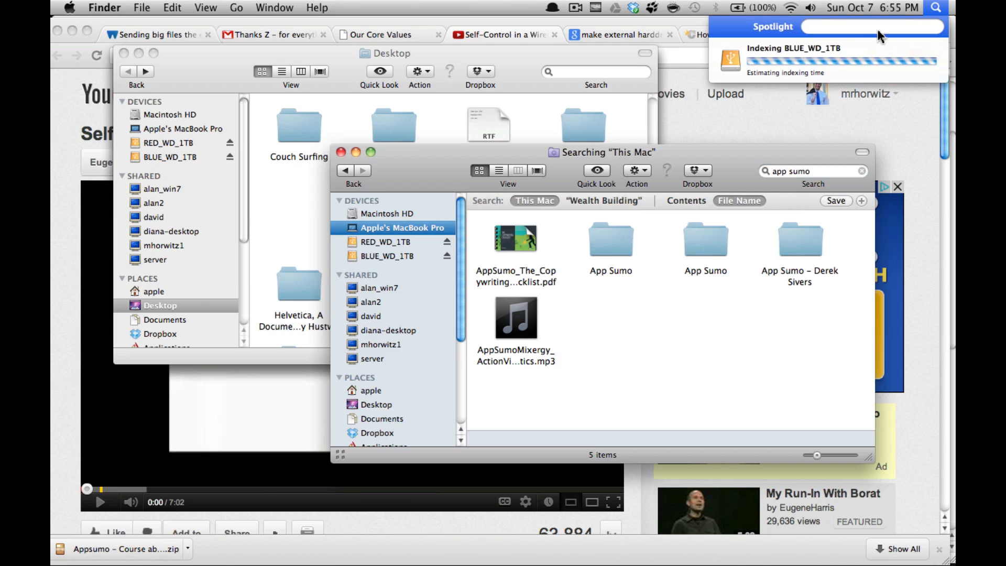